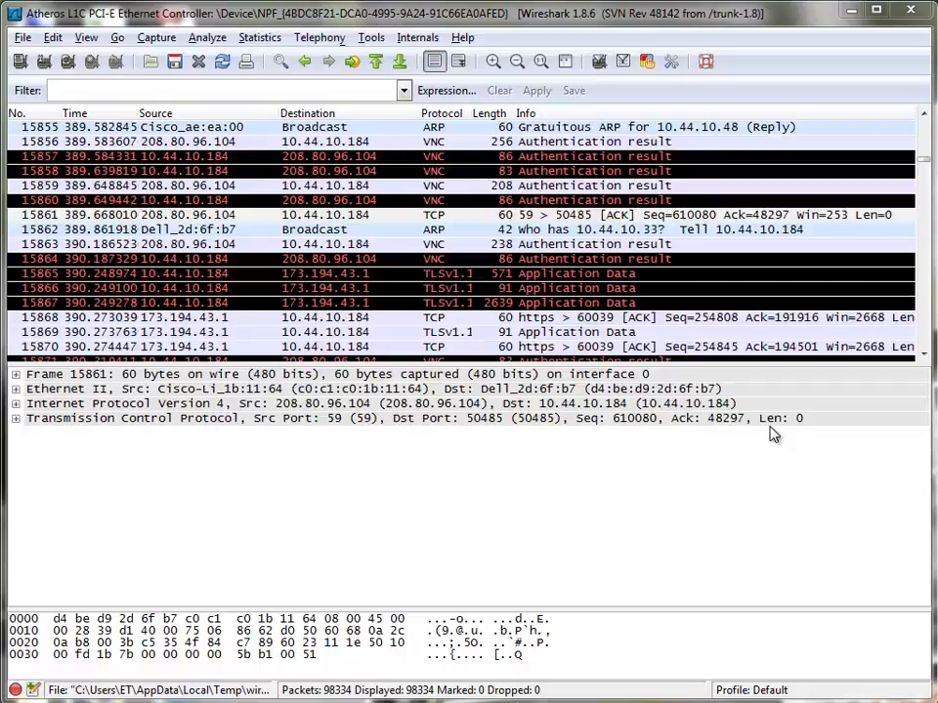
mouse_move(752, 211)
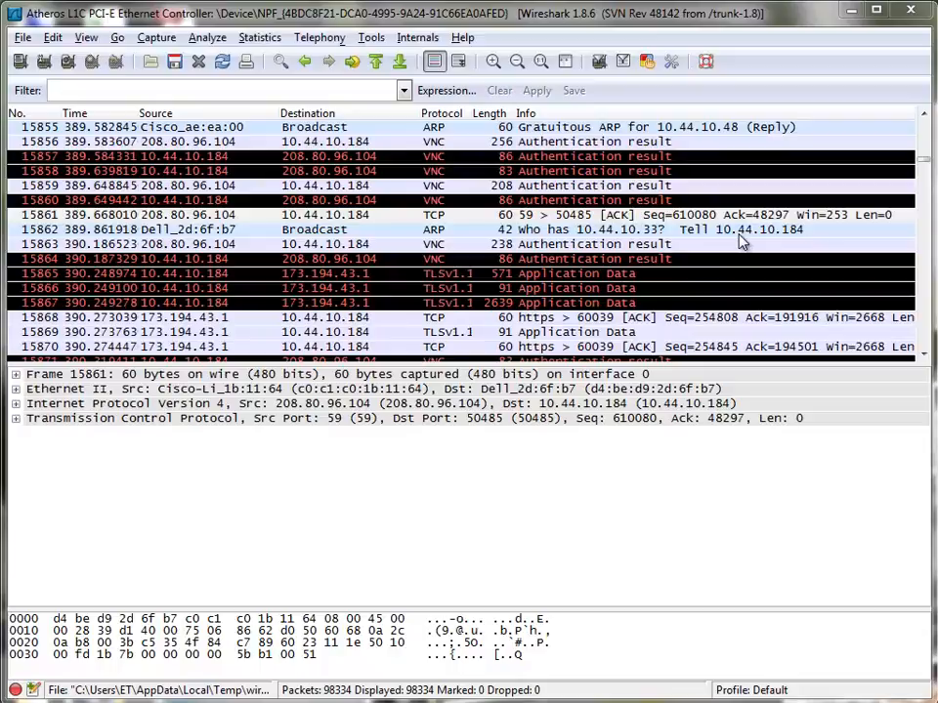
mouse_move(598, 141)
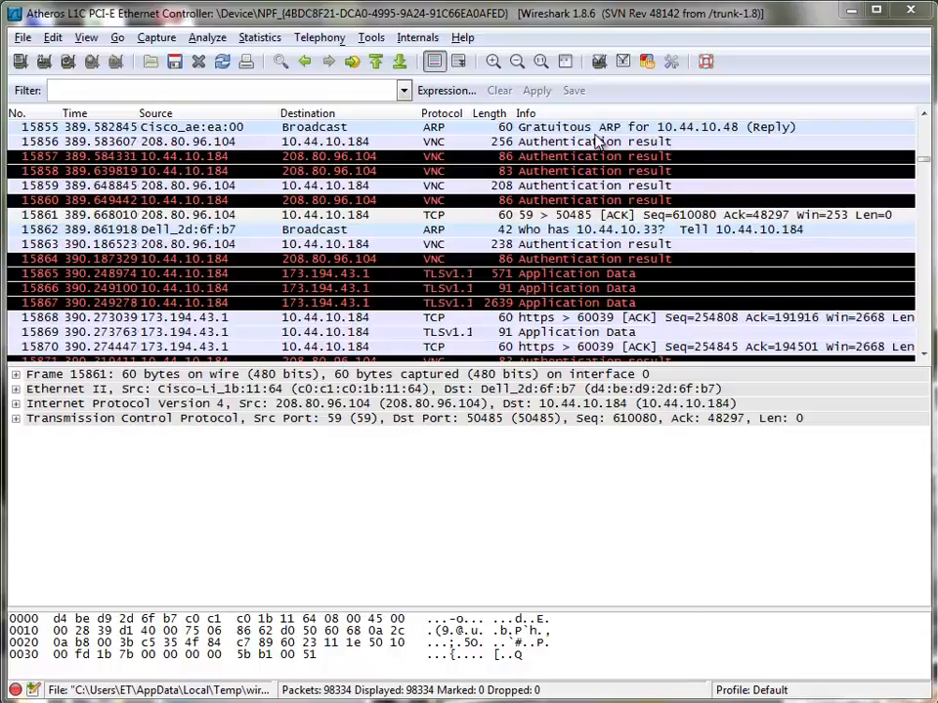
mouse_move(127, 185)
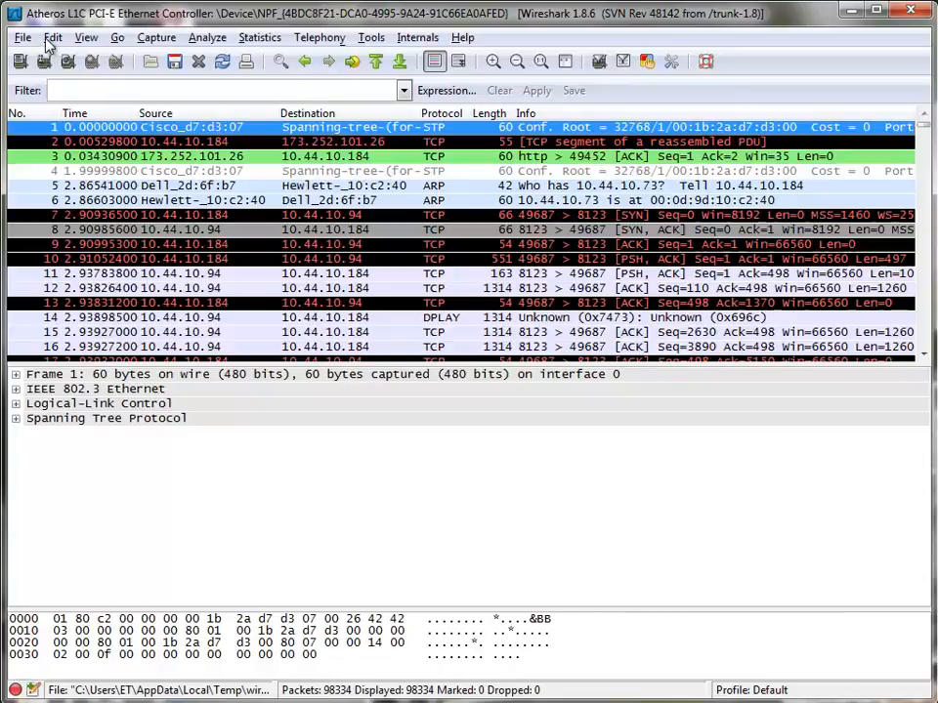
Search the capture for the string "Grat", landing on frame 7102's gratuitous ARP reply.
left_click(53, 37)
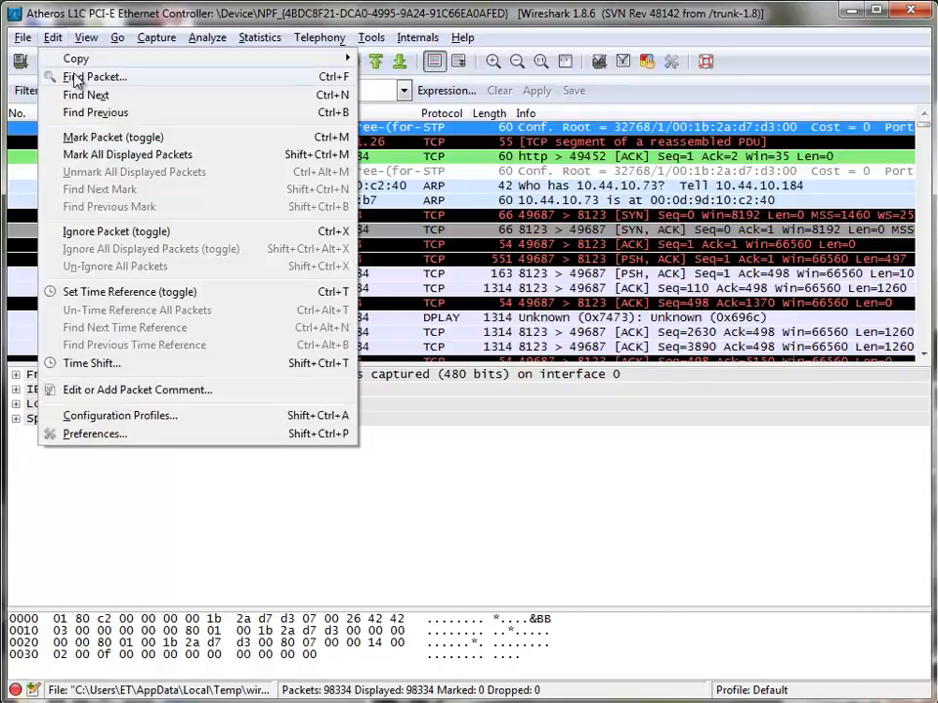
left_click(98, 76)
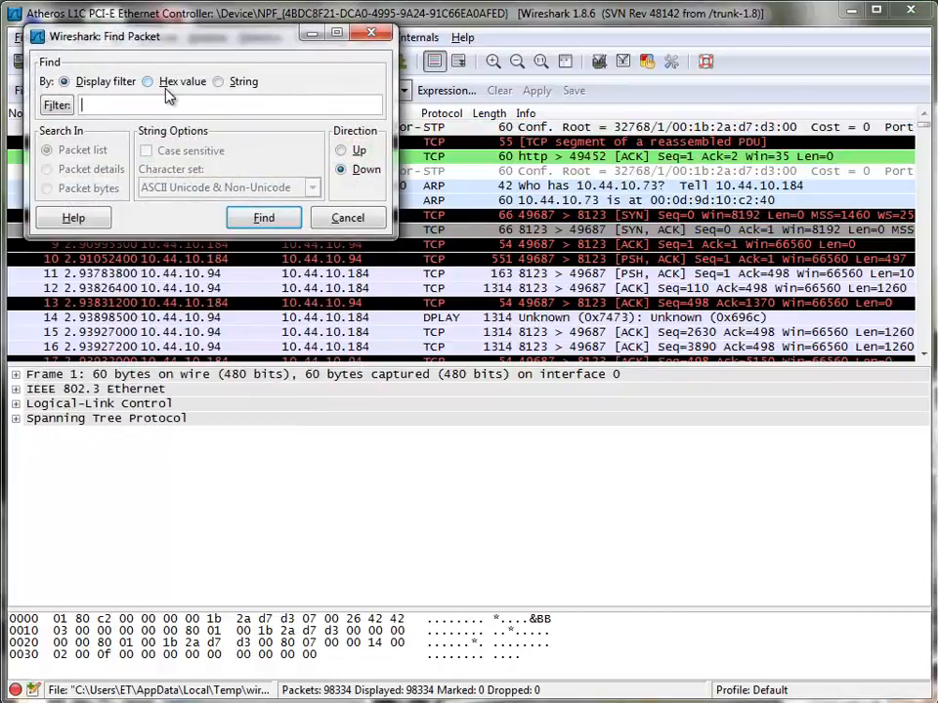
type("Gra")
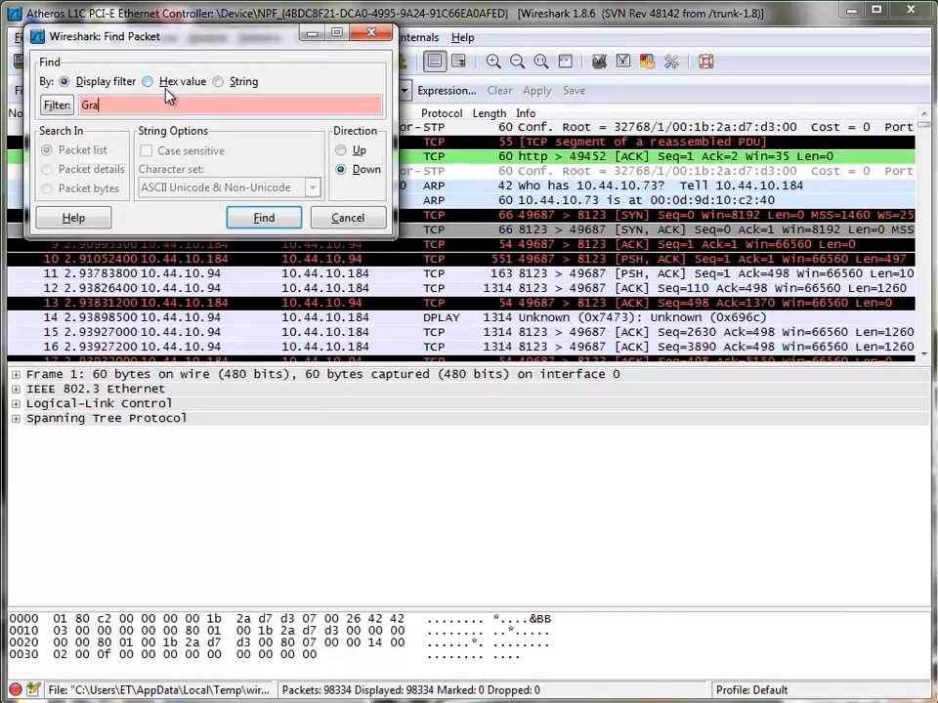
type("t")
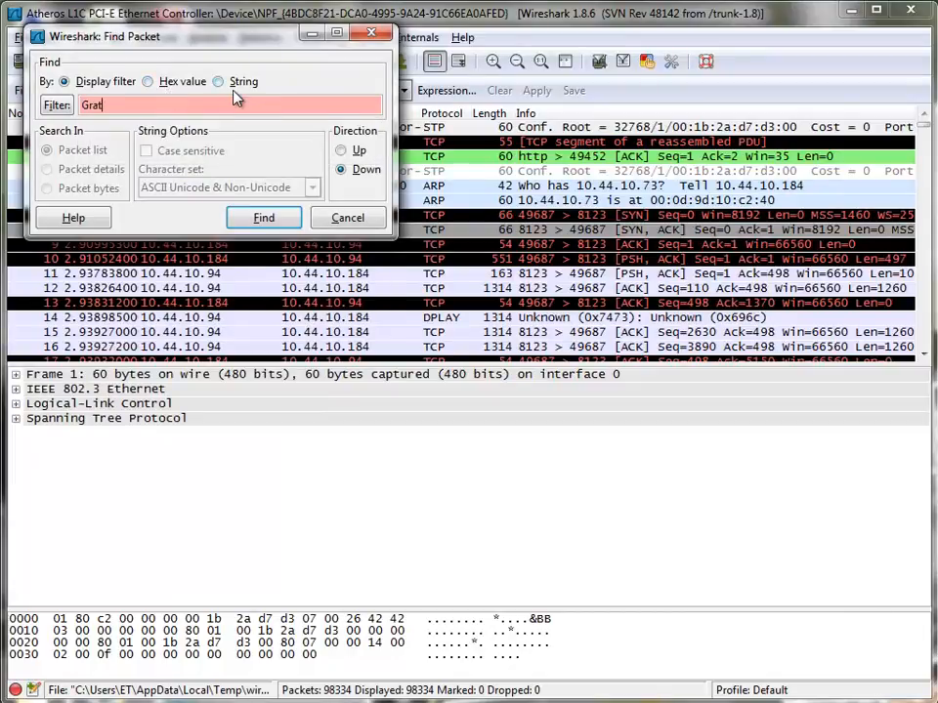
left_click(219, 82)
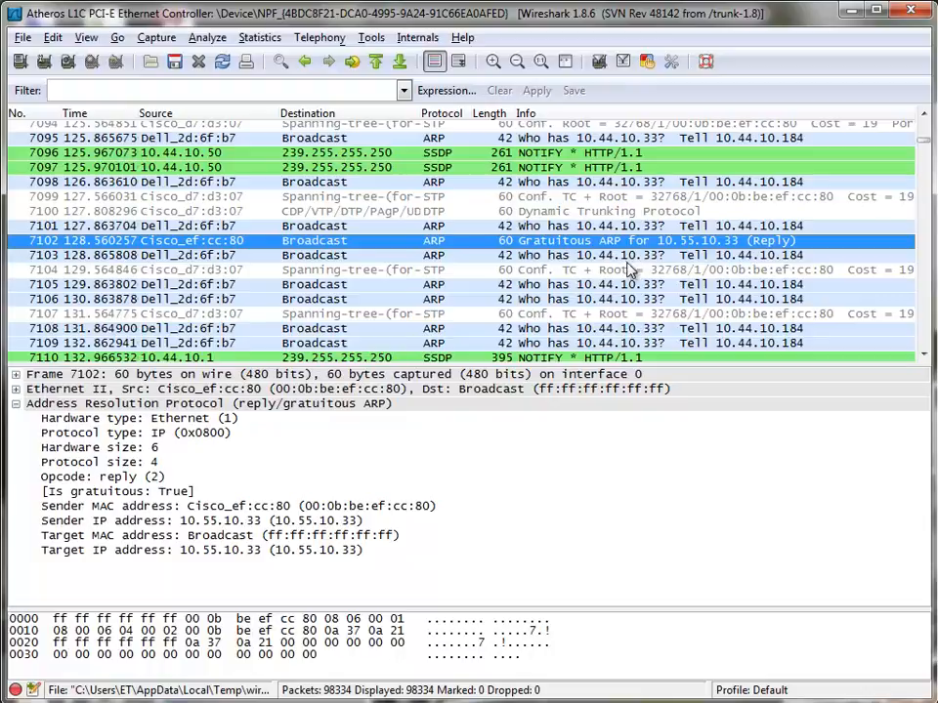
mouse_move(627, 289)
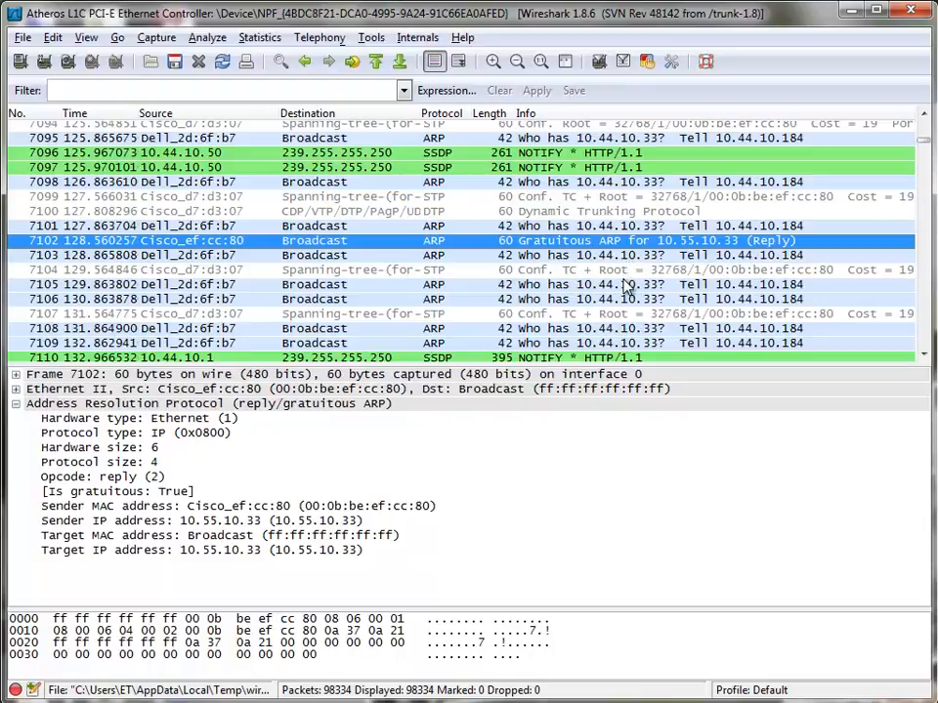
mouse_move(576, 404)
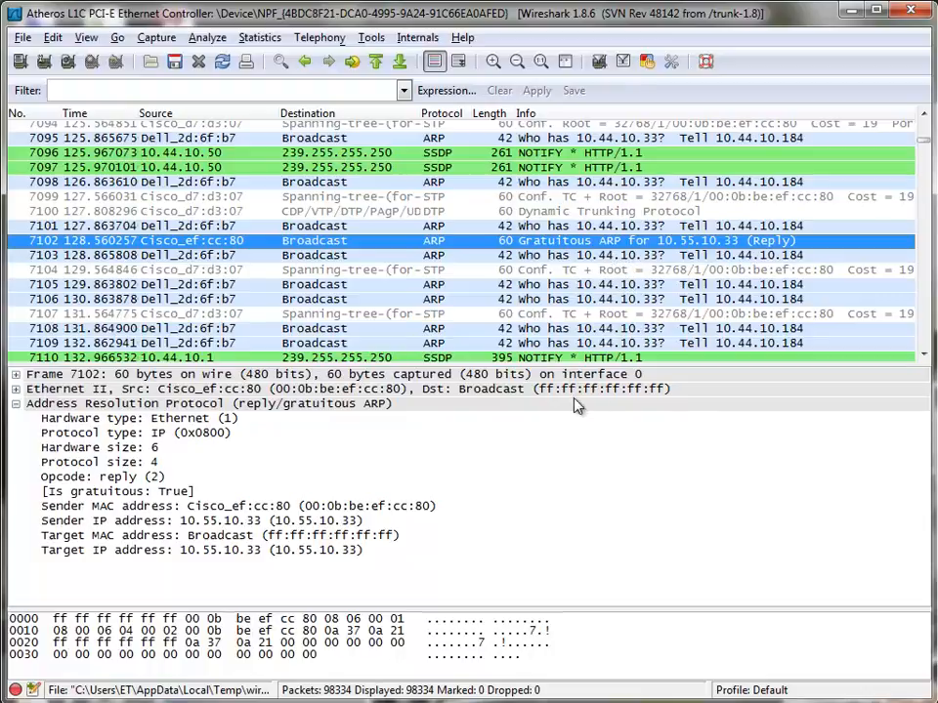
mouse_move(86, 500)
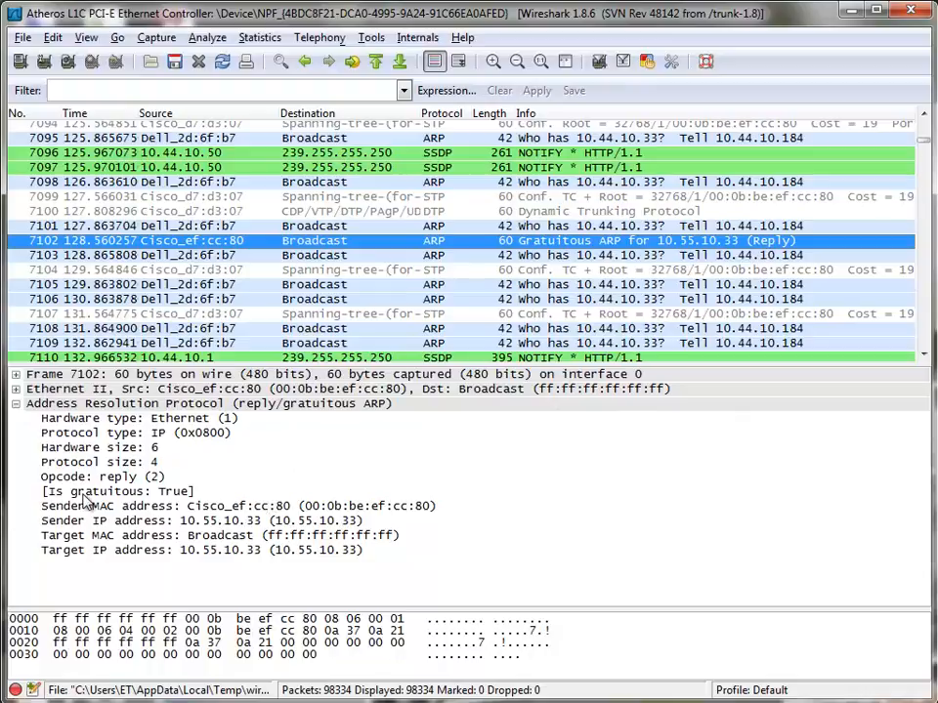
Apply the [Is gratuitous: True] field as a filter, leaving frames 7102 and 15855.
left_click(118, 492)
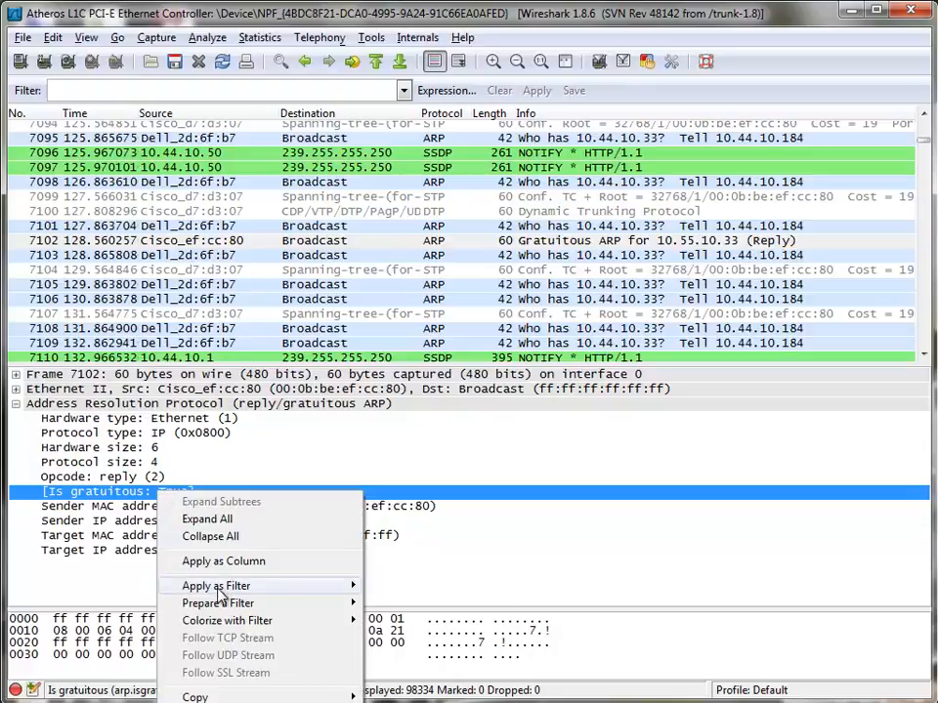
left_click(215, 586)
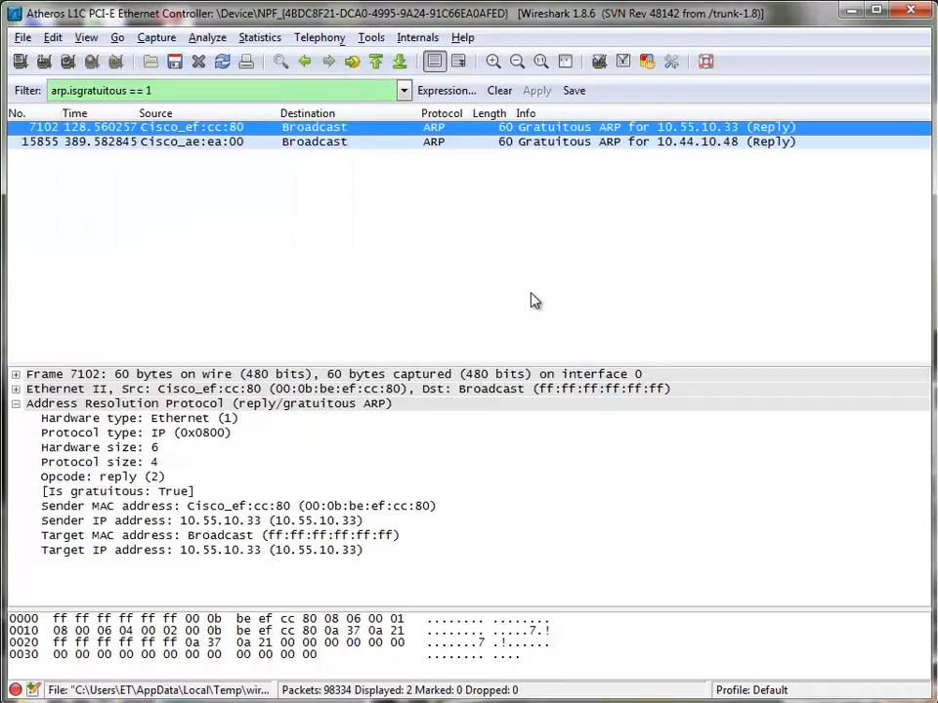
mouse_move(543, 262)
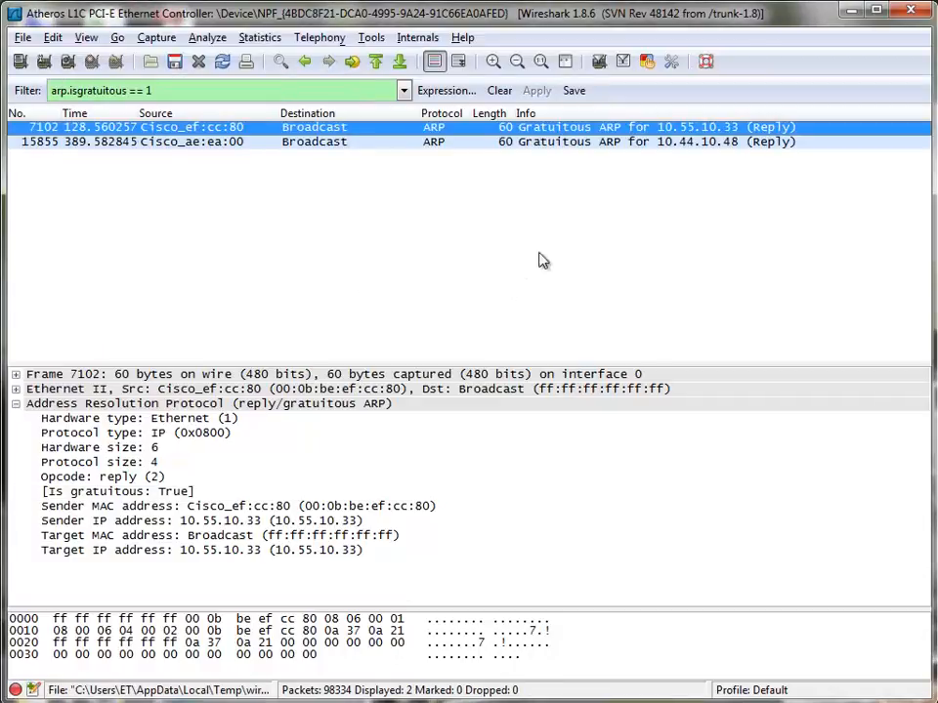
mouse_move(688, 141)
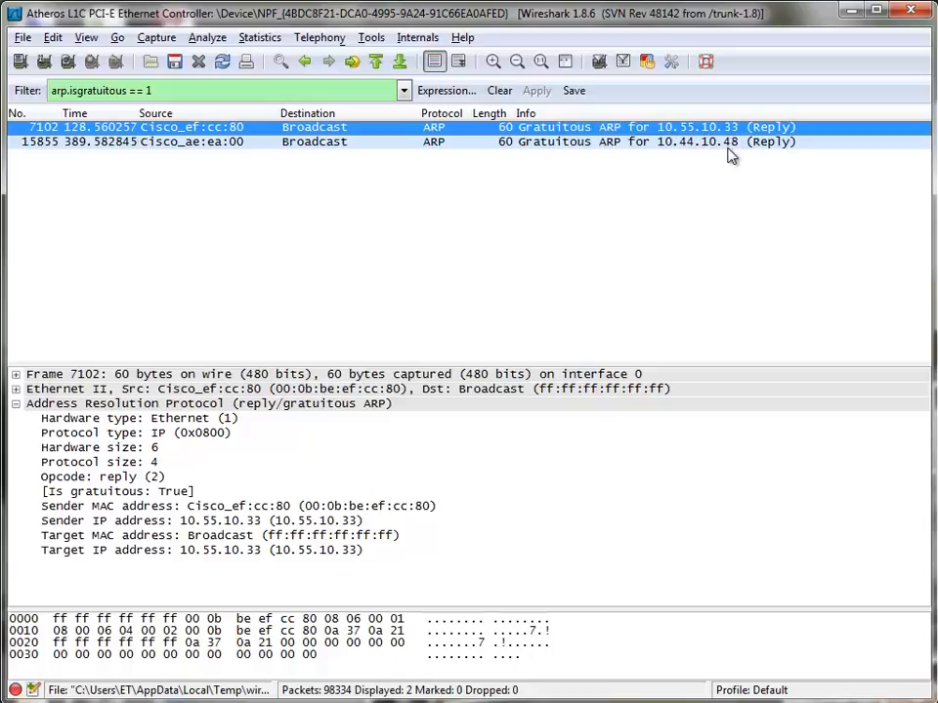
mouse_move(194, 191)
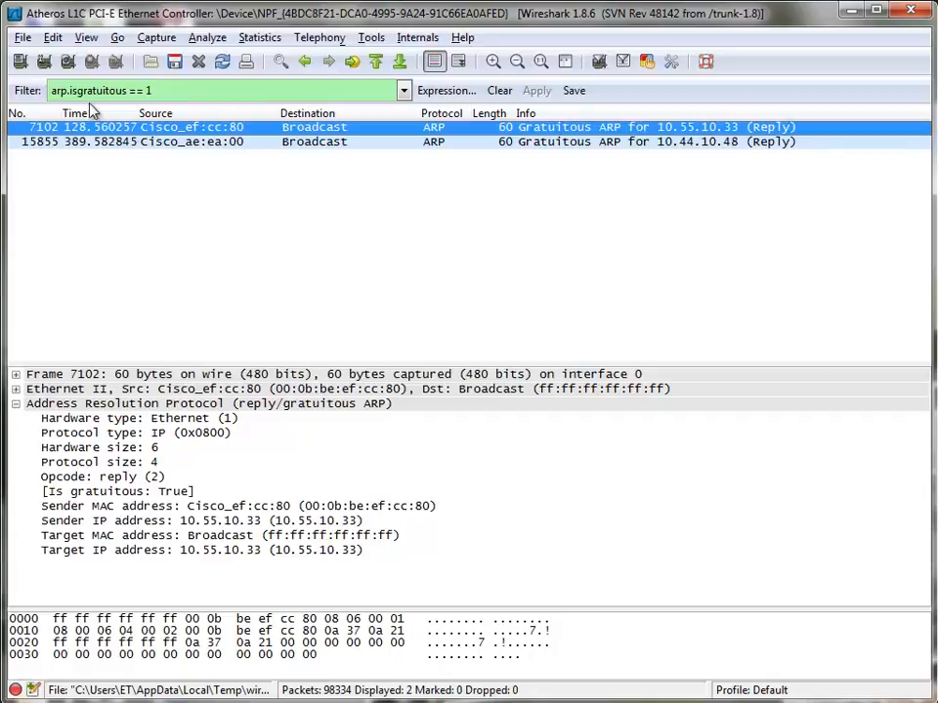
mouse_move(231, 219)
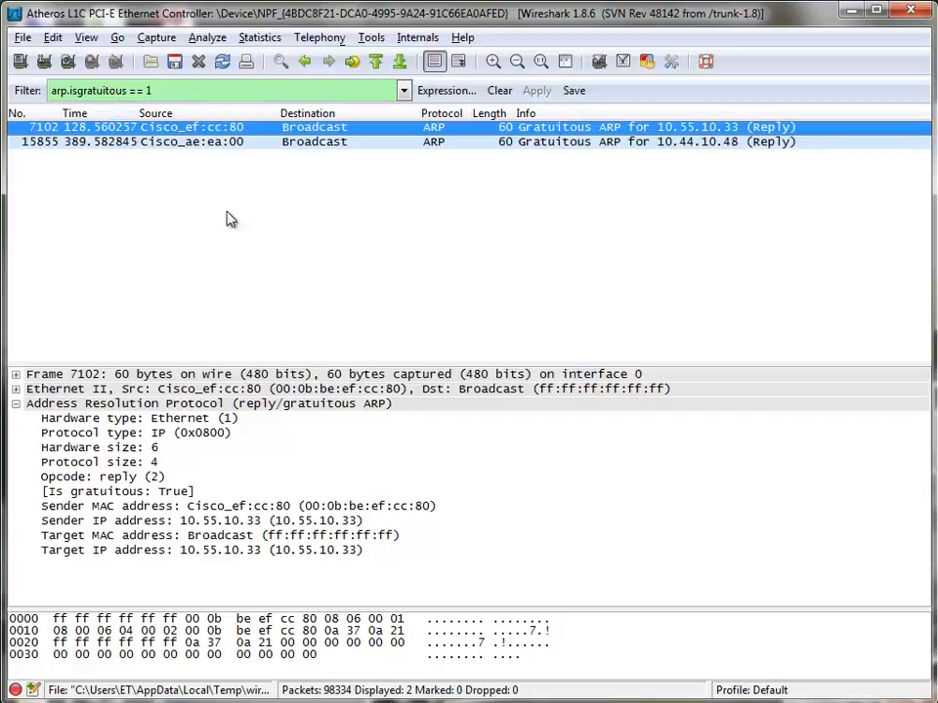
mouse_move(383, 313)
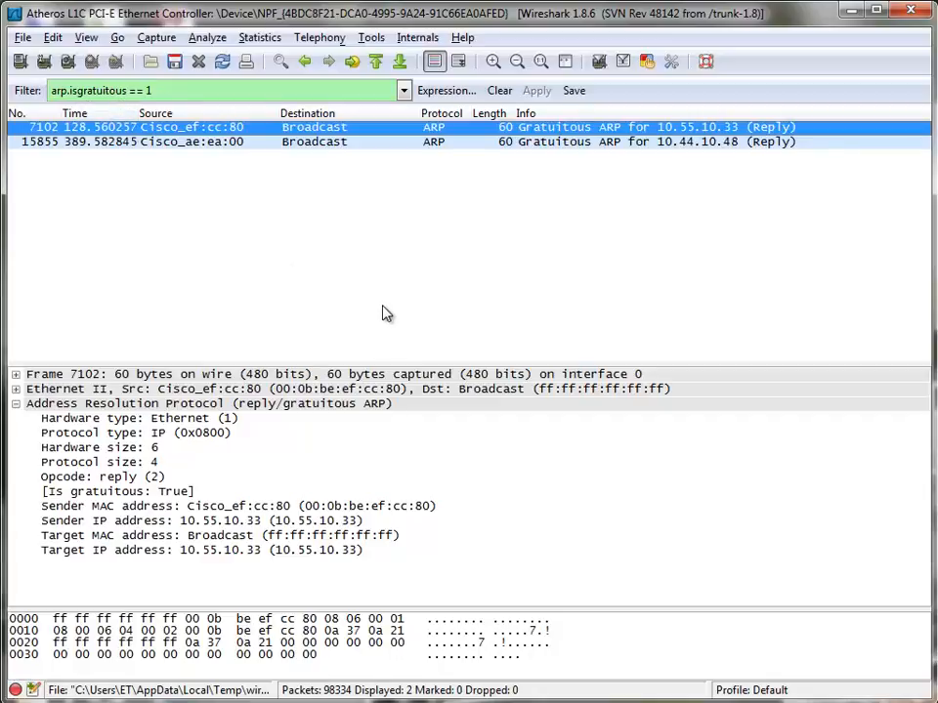